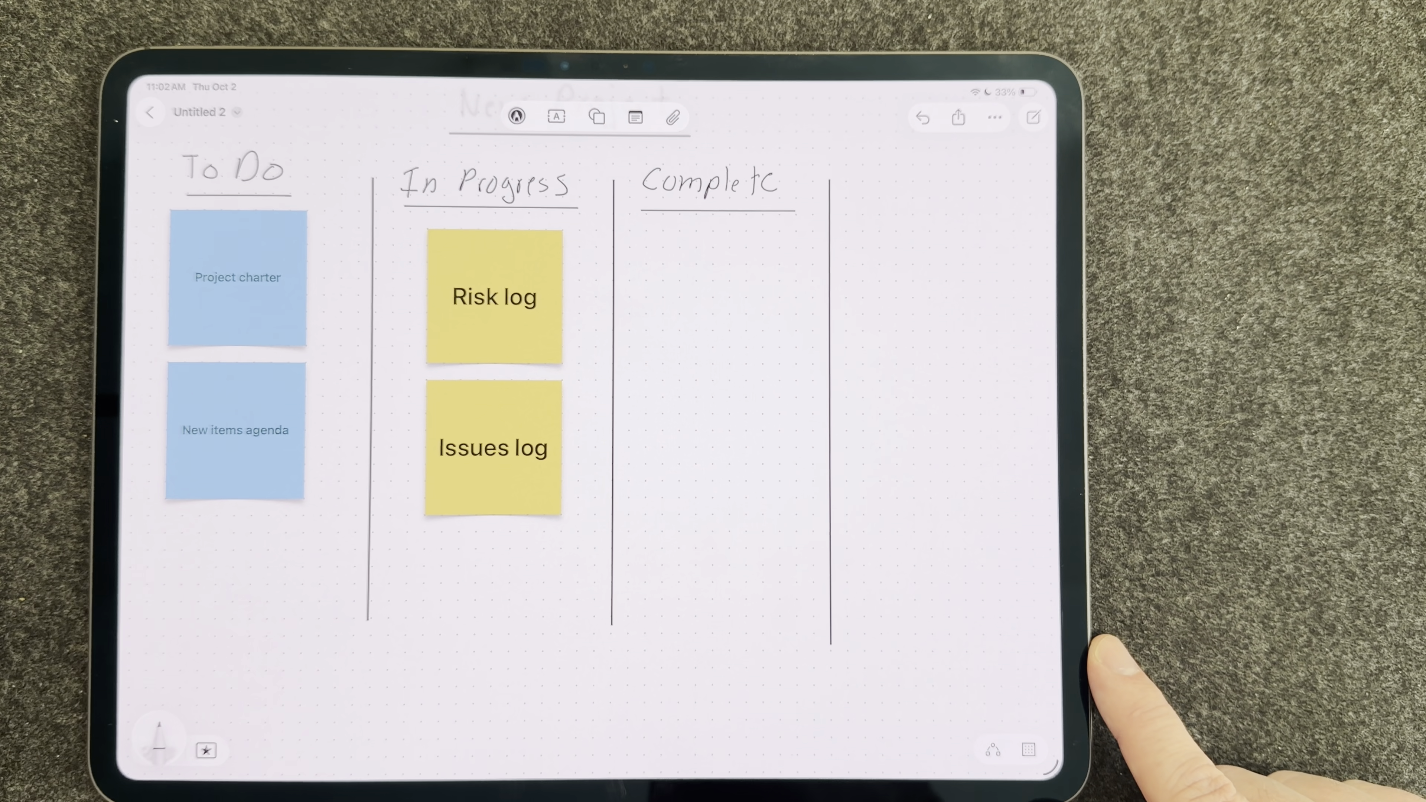
- Create a yellow sticky note and move it beside Issues log toward the Complete column
{"action": "double_click", "coordinate": [643, 436]}
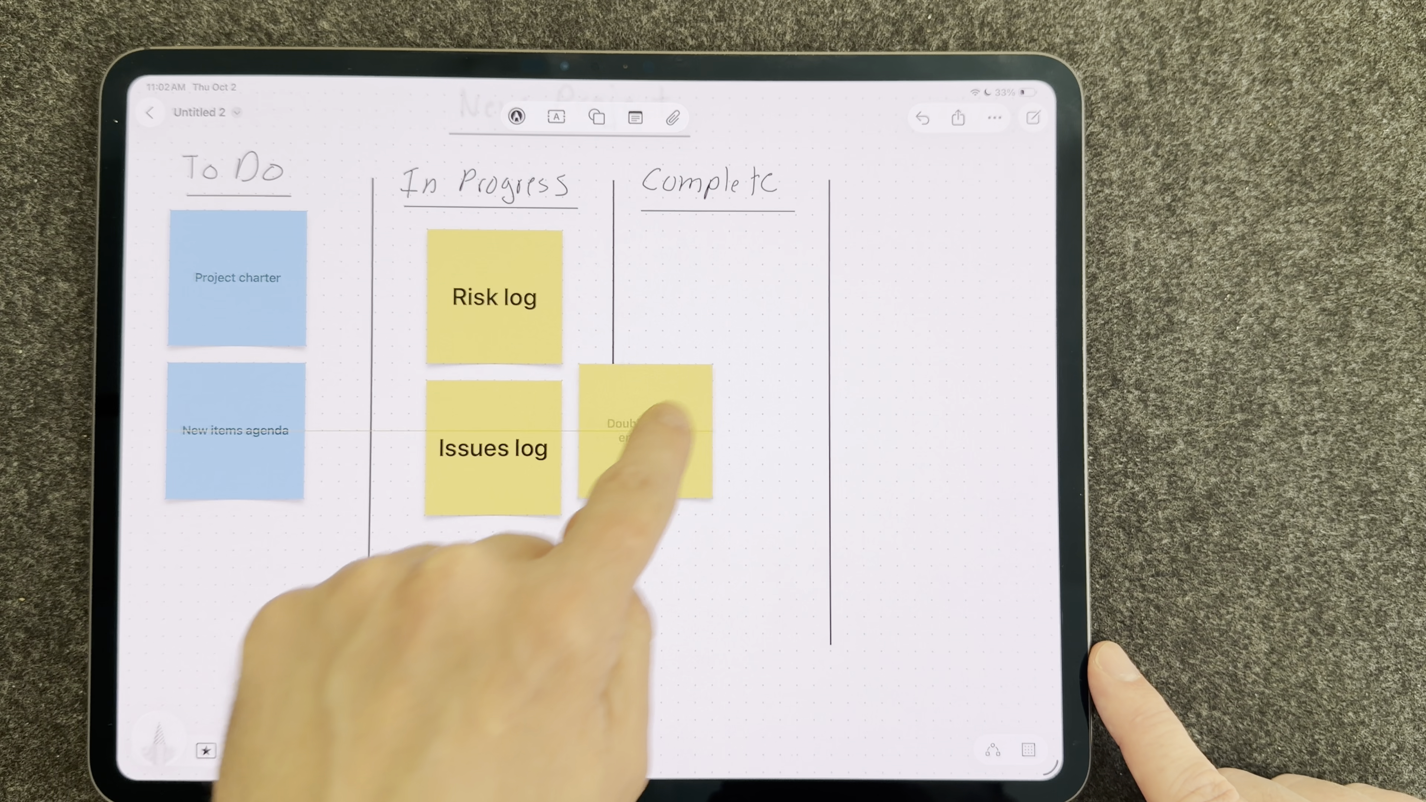
{"action": "left_click_drag", "start_coordinate": [644, 439], "coordinate": [713, 296]}
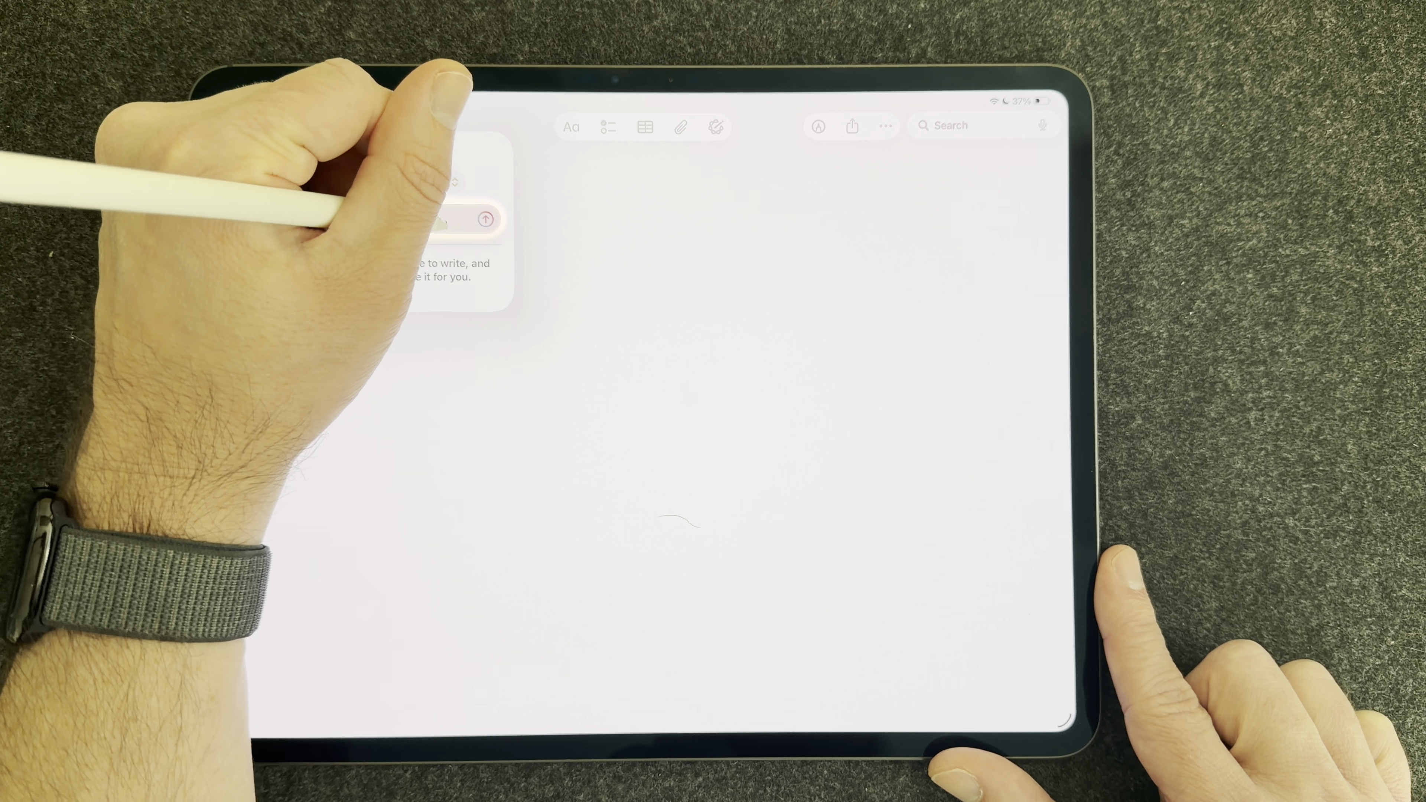
- Send the 'Summarize iPad Pro hardware.' request to the writing assistant
{"action": "type", "text": "Hardware."}
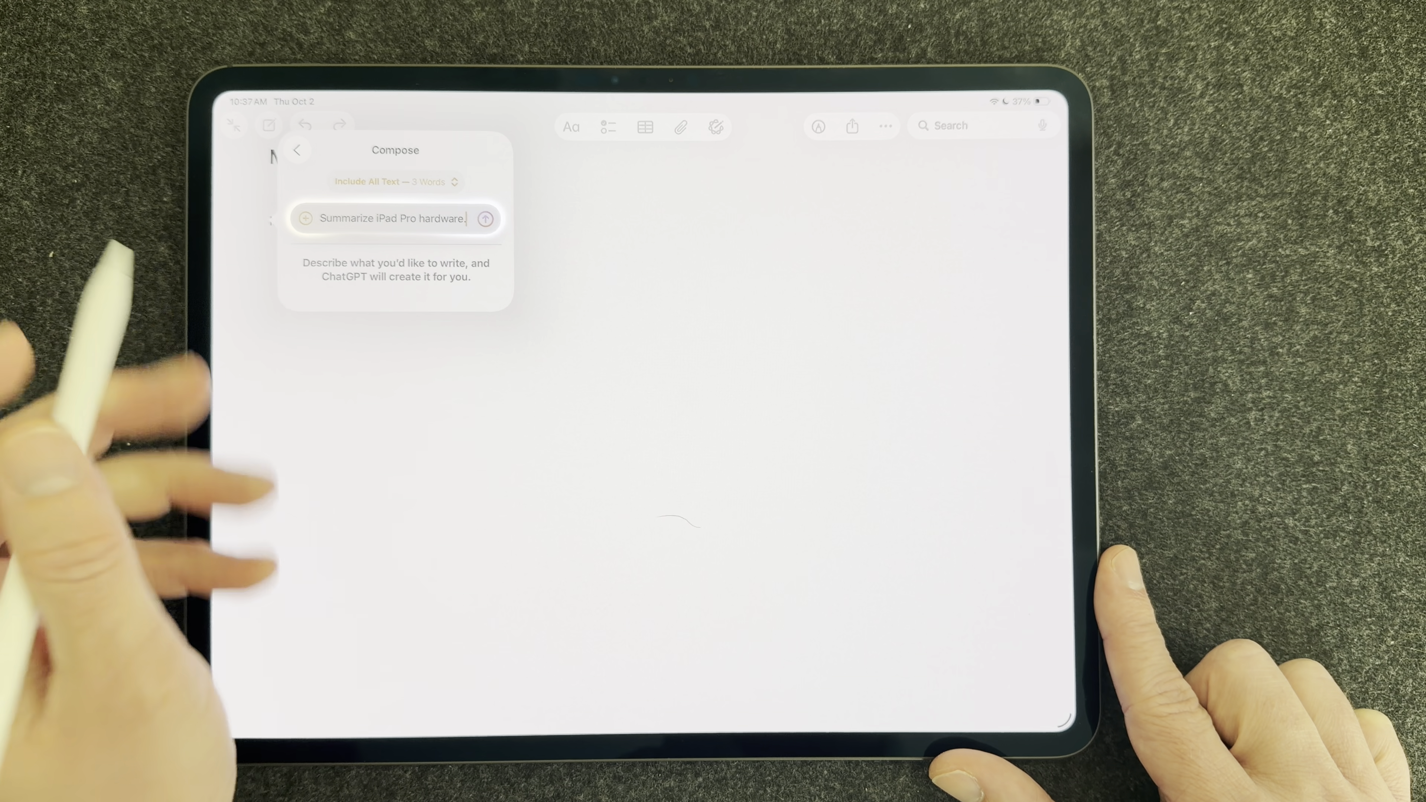
{"action": "left_click", "coordinate": [485, 219]}
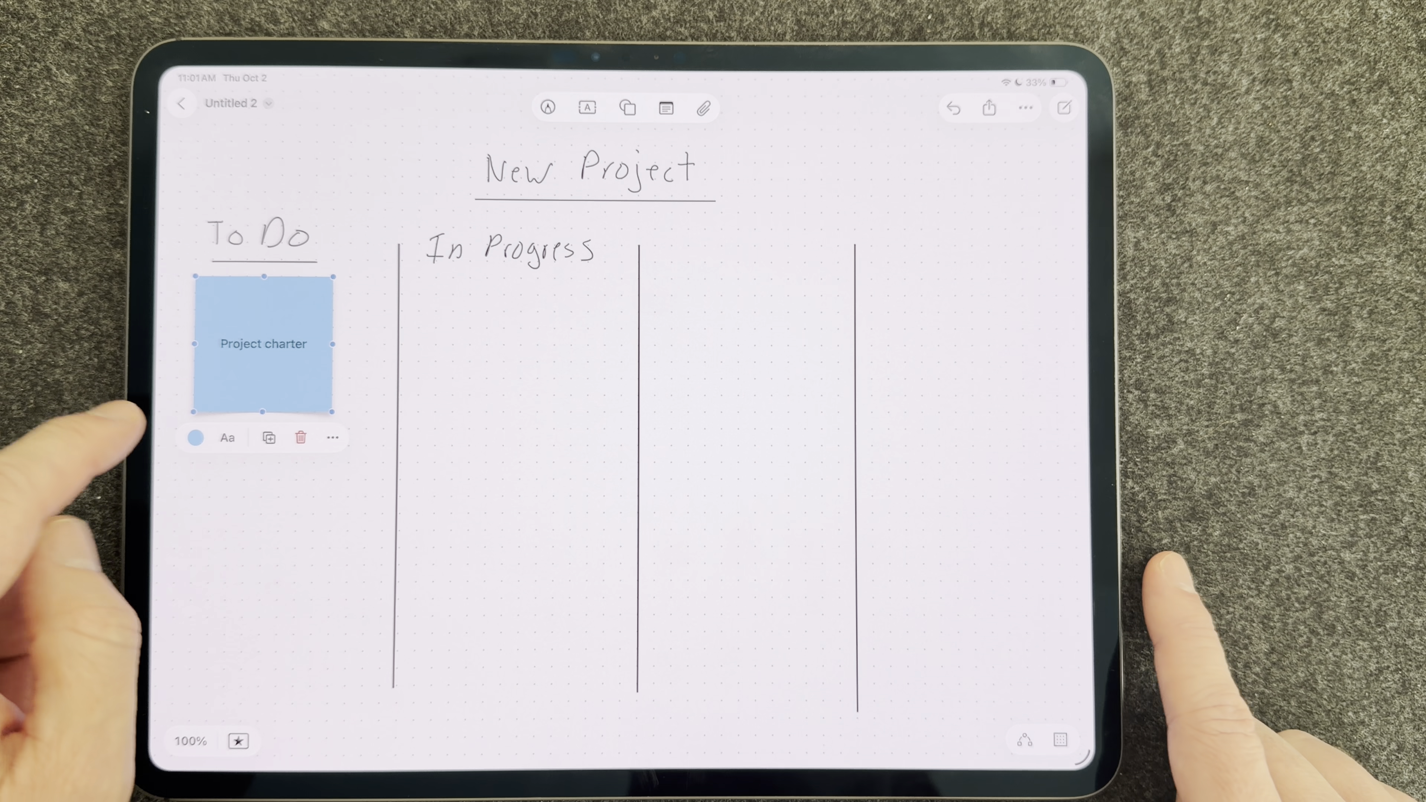
- Duplicate the Project charter sticky and select the copy placed below it in To Do
{"action": "left_click", "coordinate": [267, 437]}
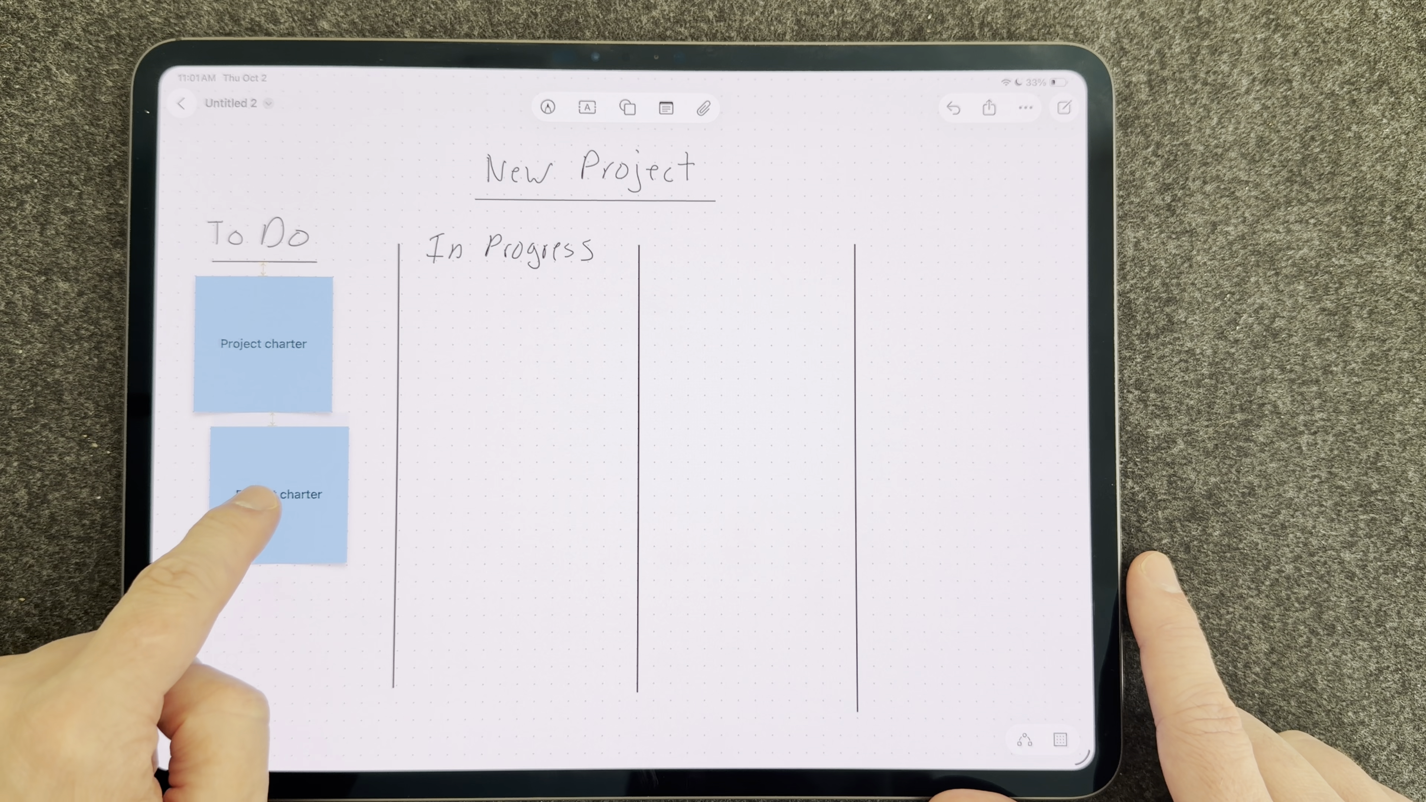
{"action": "left_click", "coordinate": [268, 495]}
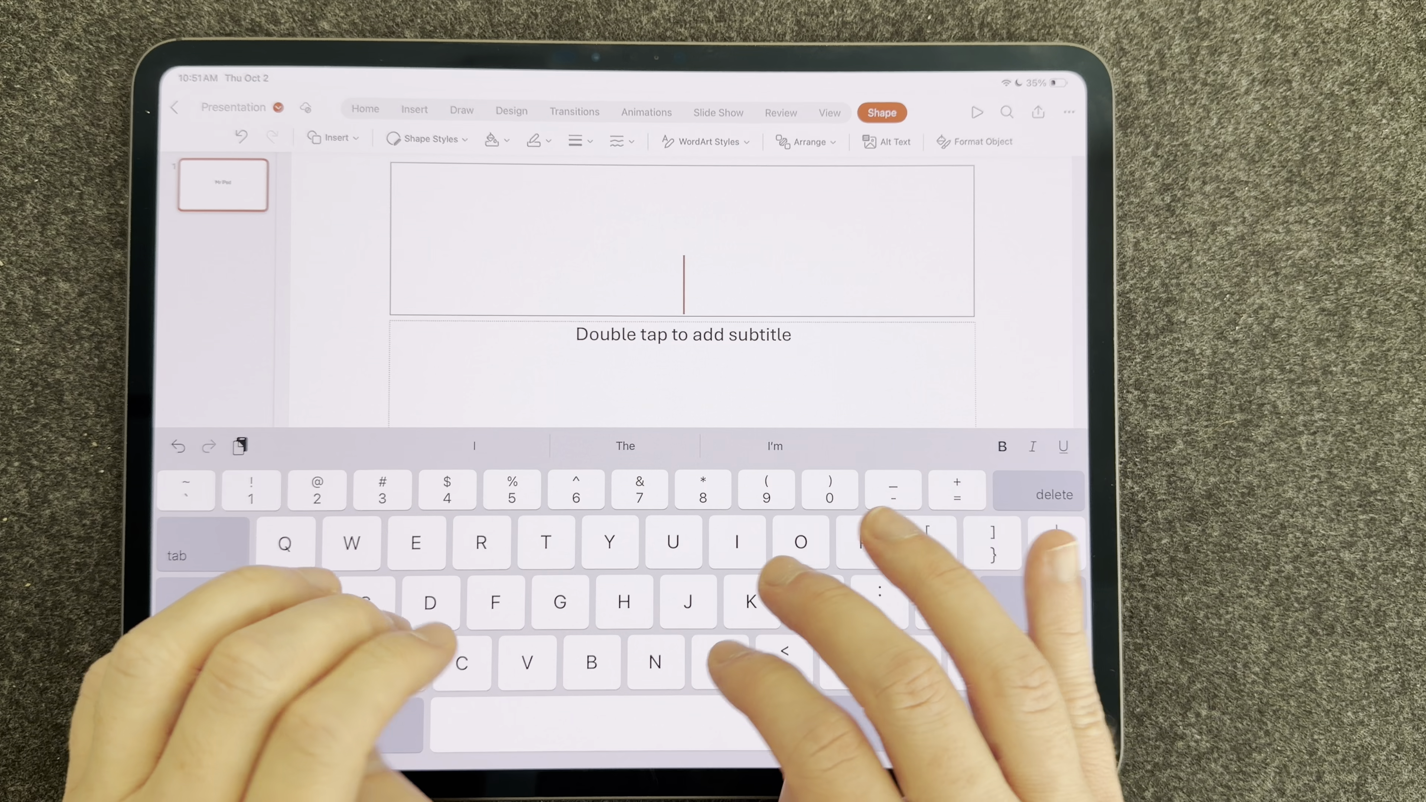
- Enter 'M4 iPad Pro' as the slide title and 'Use cases' as the subtitle
{"action": "type", "text": "M4 ipad Pro"}
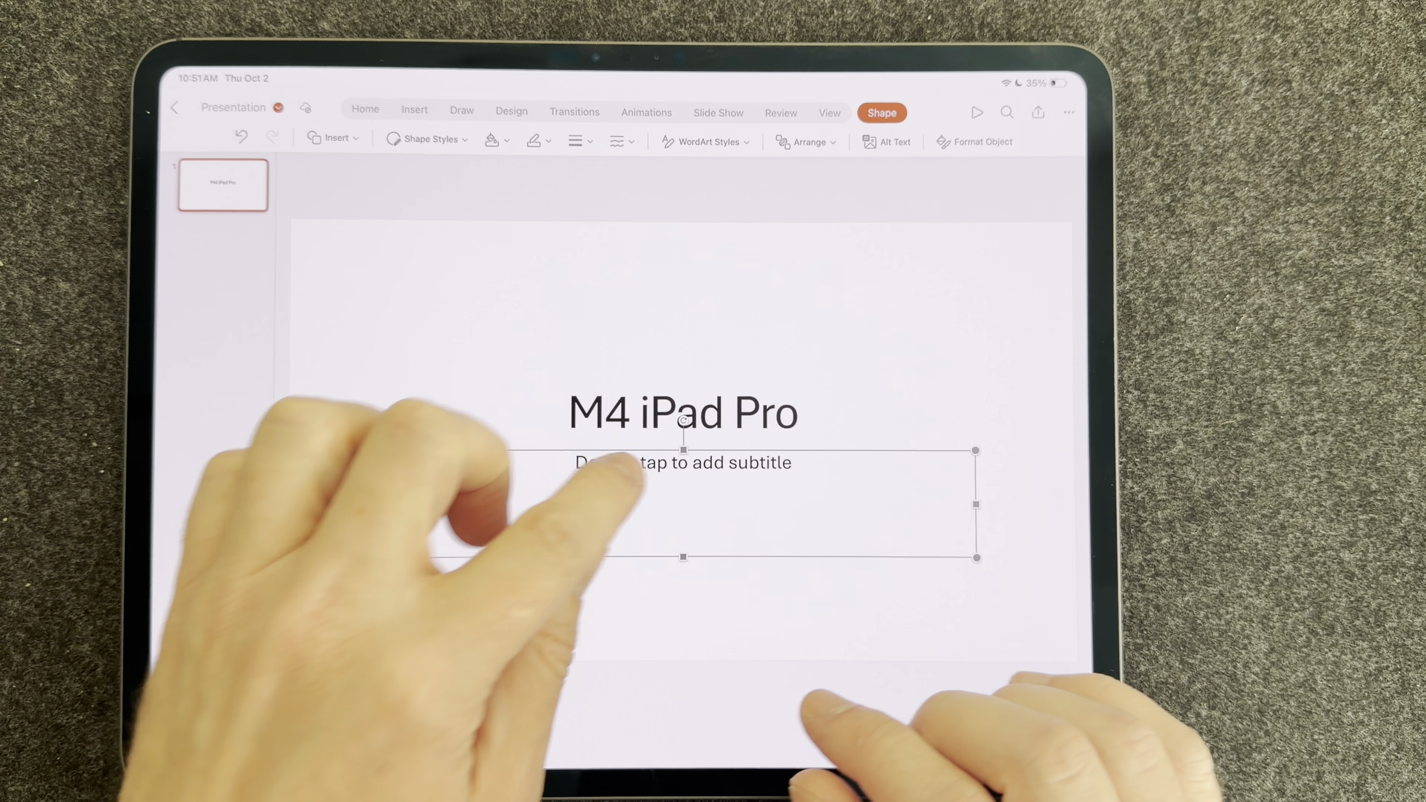
{"action": "type", "text": "Use cases"}
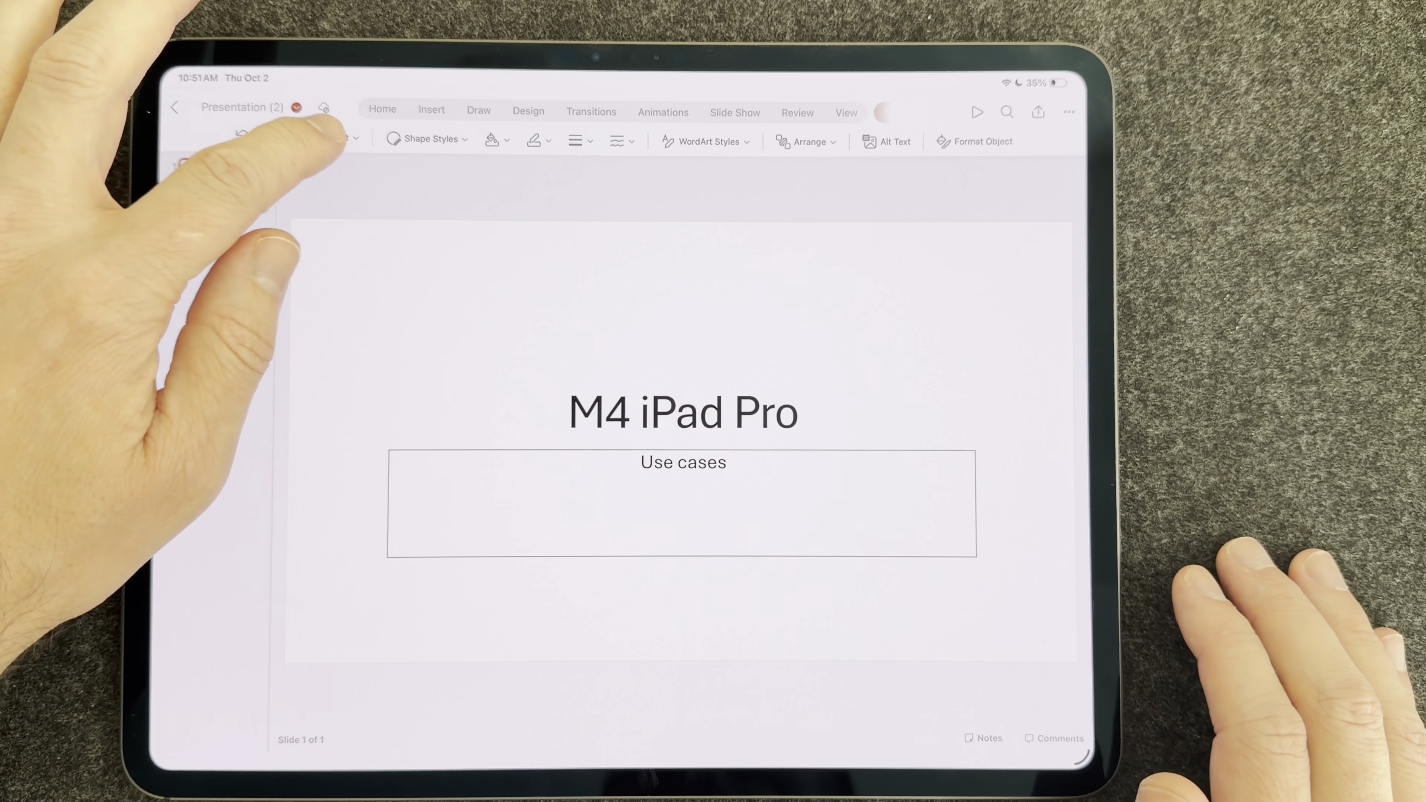
{"action": "left_click", "coordinate": [332, 141]}
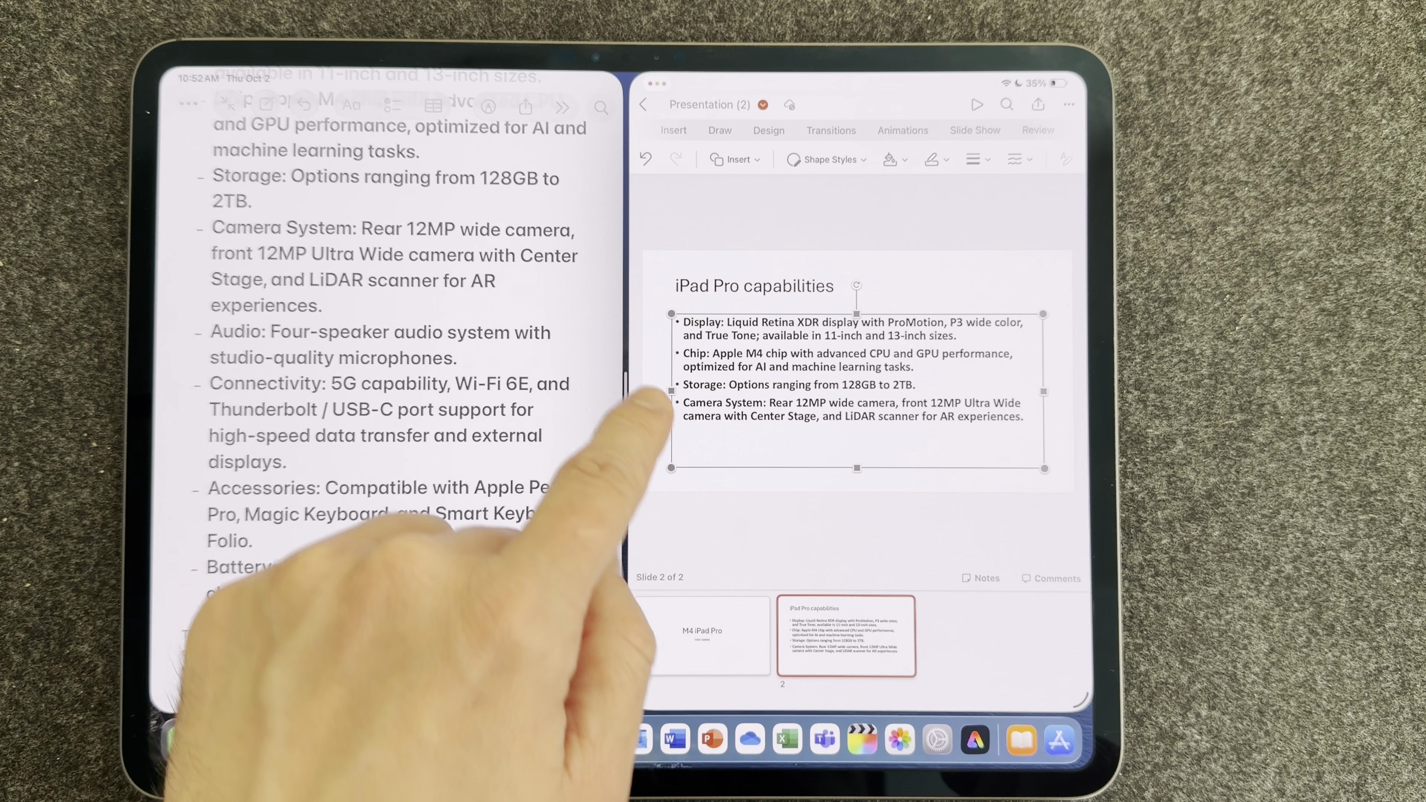
- Edit the pasted display, chip, storage and camera bullets on the iPad Pro capabilities slide
{"action": "double_click", "coordinate": [846, 364]}
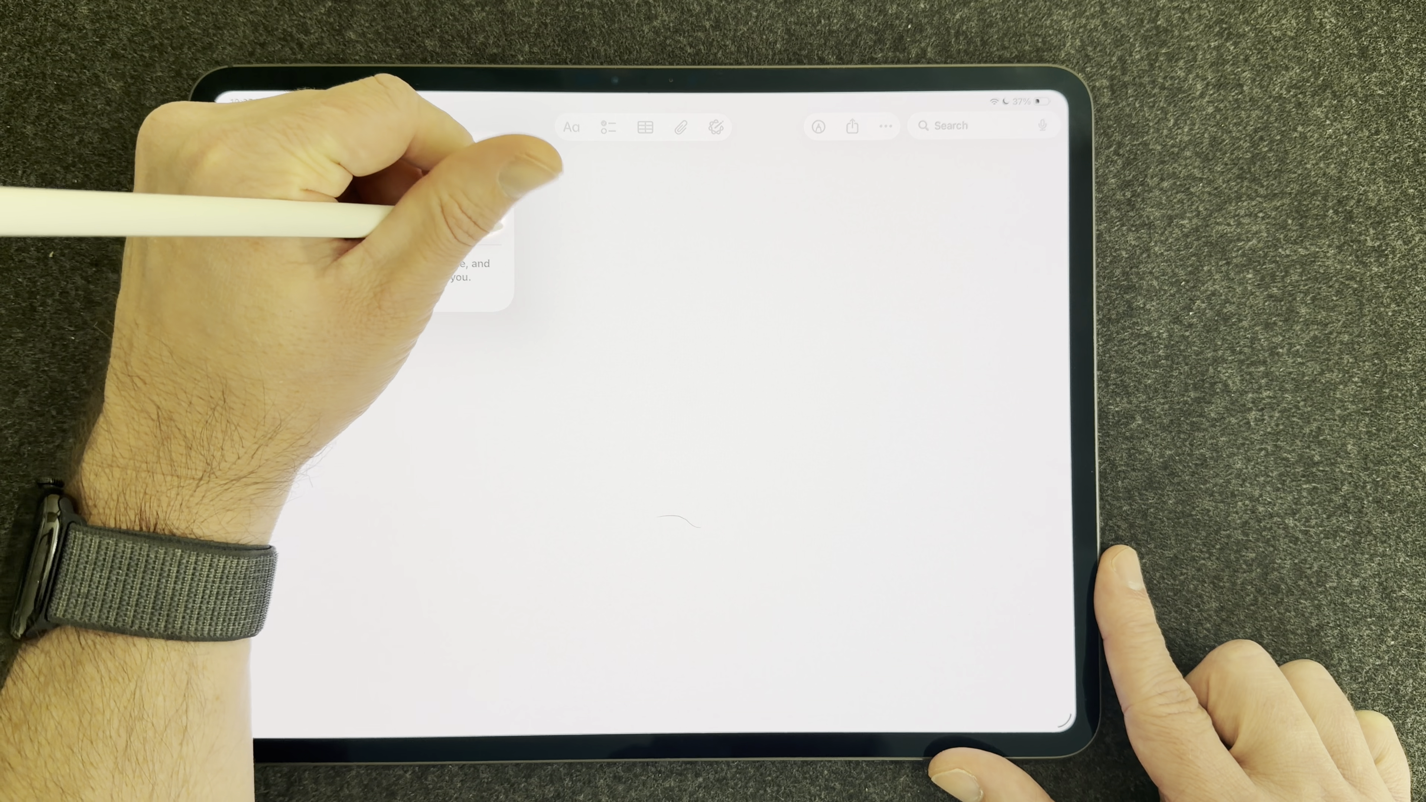
- Write 'Summarize iPad Pro hardware.' in Compose and send it to the writing assistant
{"action": "type", "text": "Summarize iPad Pro hardware."}
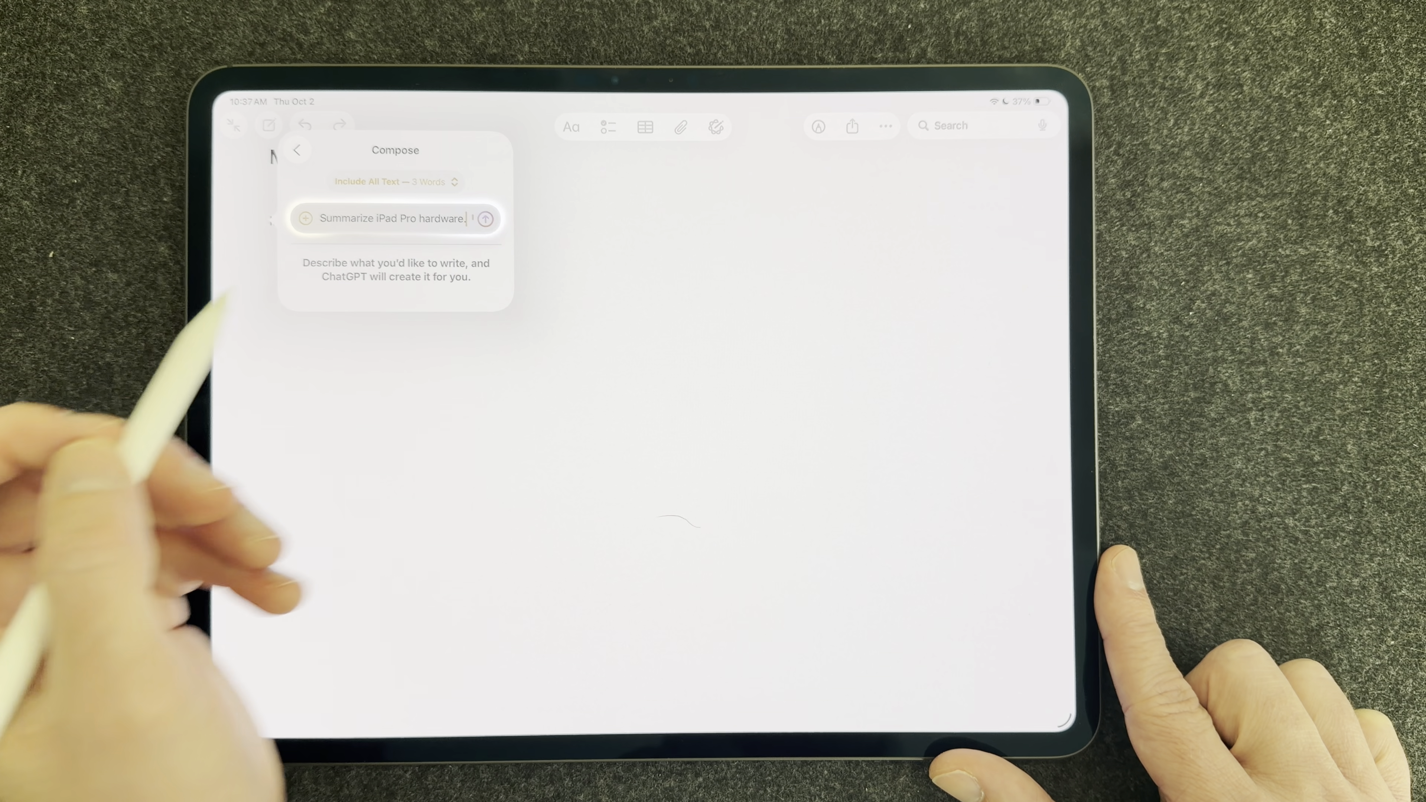
{"action": "left_click", "coordinate": [484, 219]}
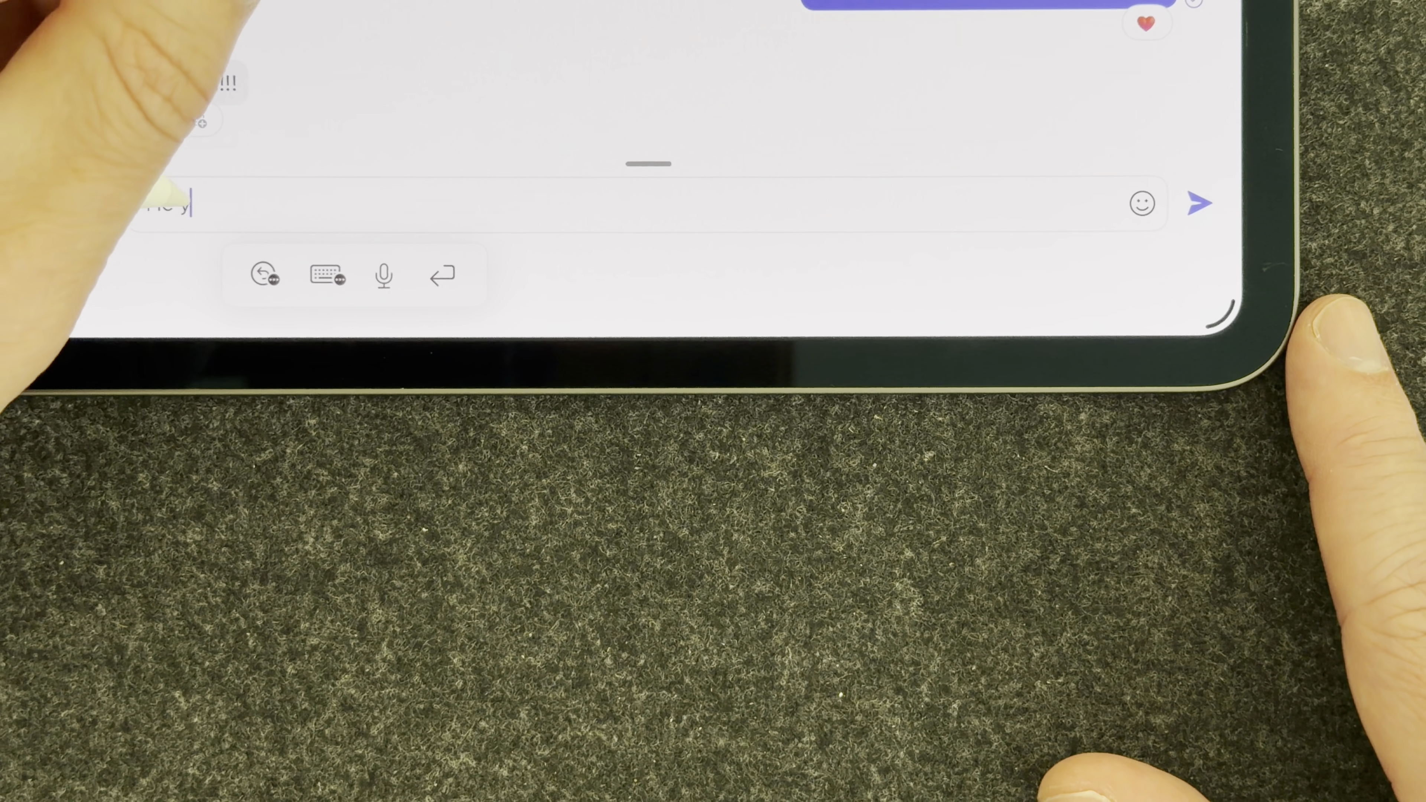
- Begin a reply in the Teams chat compose box
{"action": "left_click", "coordinate": [1202, 202]}
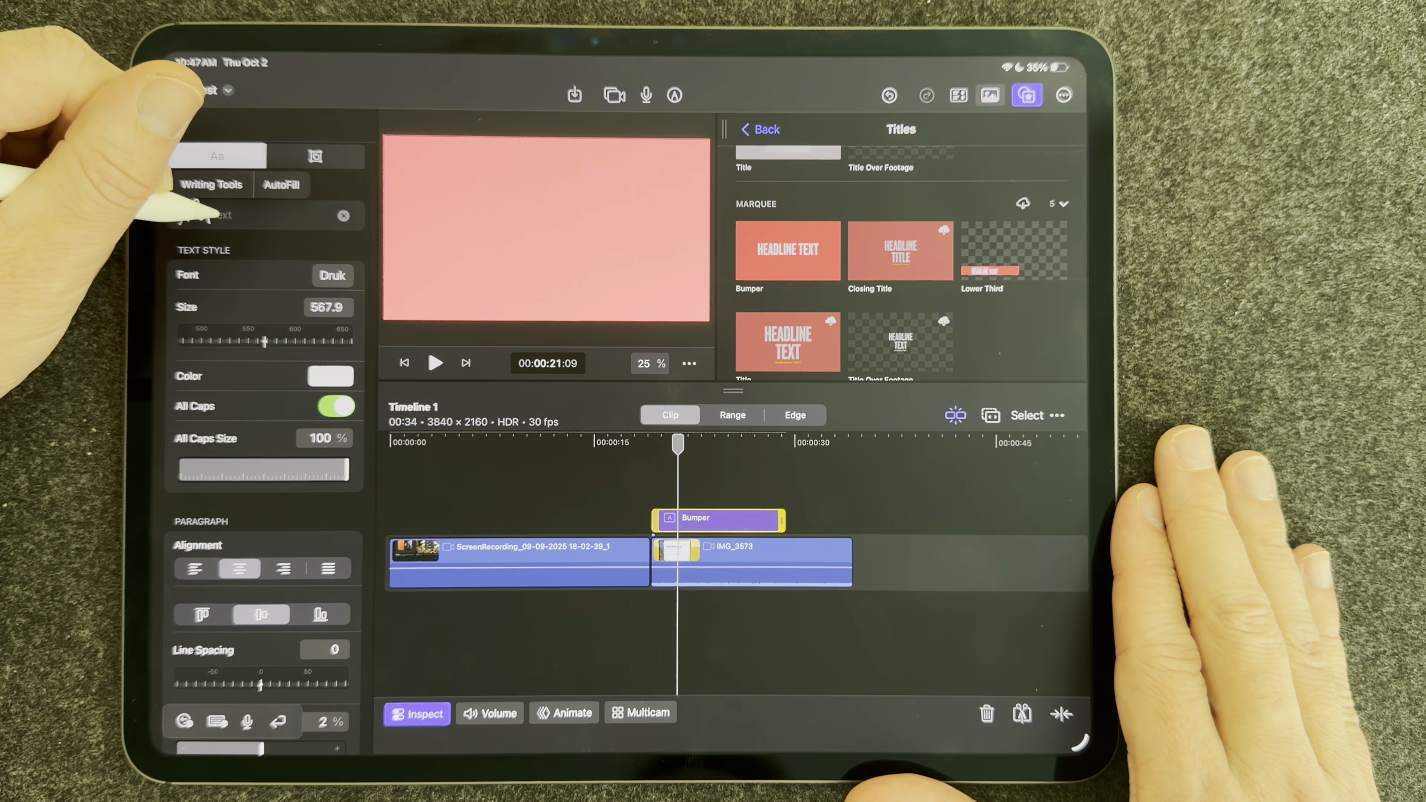
- Name the timeline title 'iPad Pro' and adjust its font in the inspector
{"action": "type", "text": "iPad Pro"}
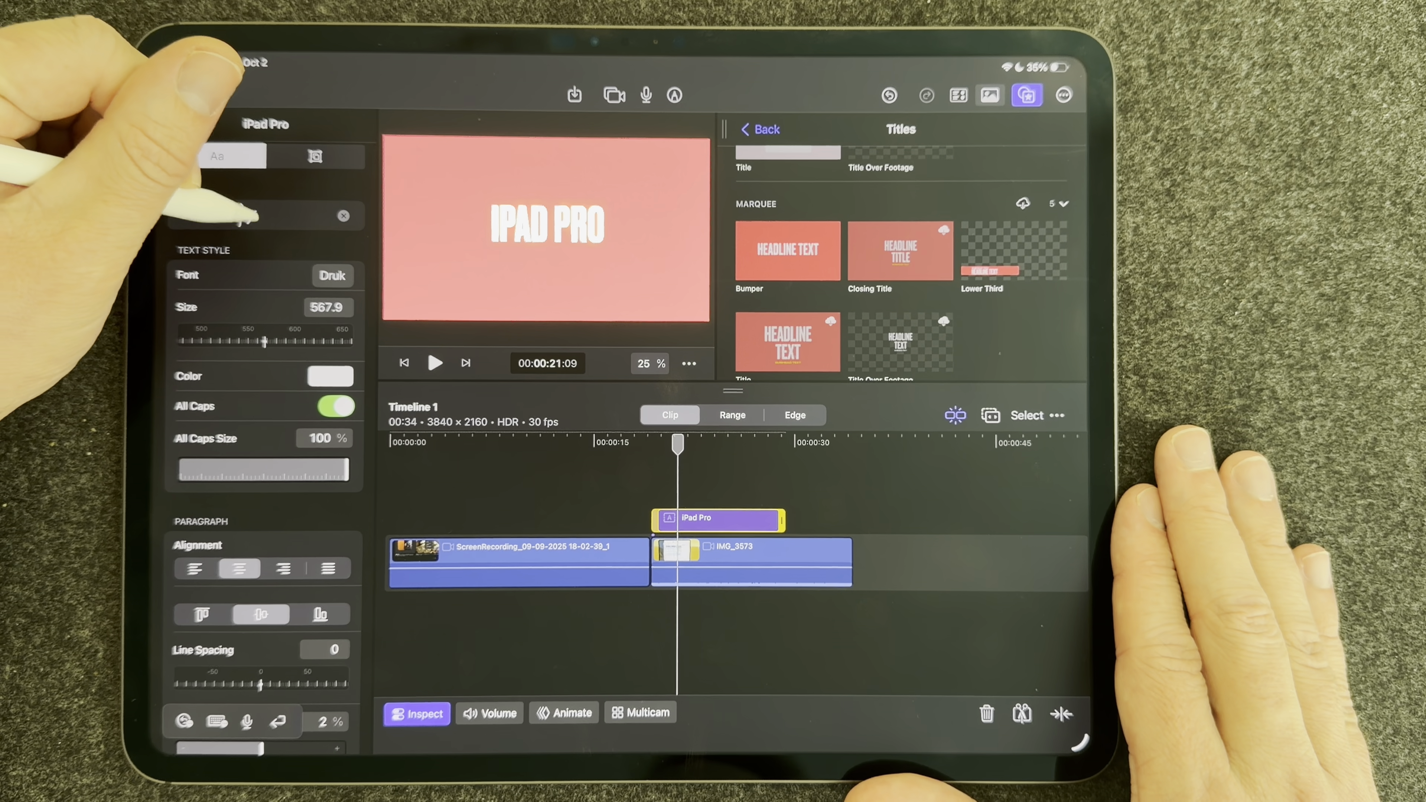
{"action": "type", "text": "in"}
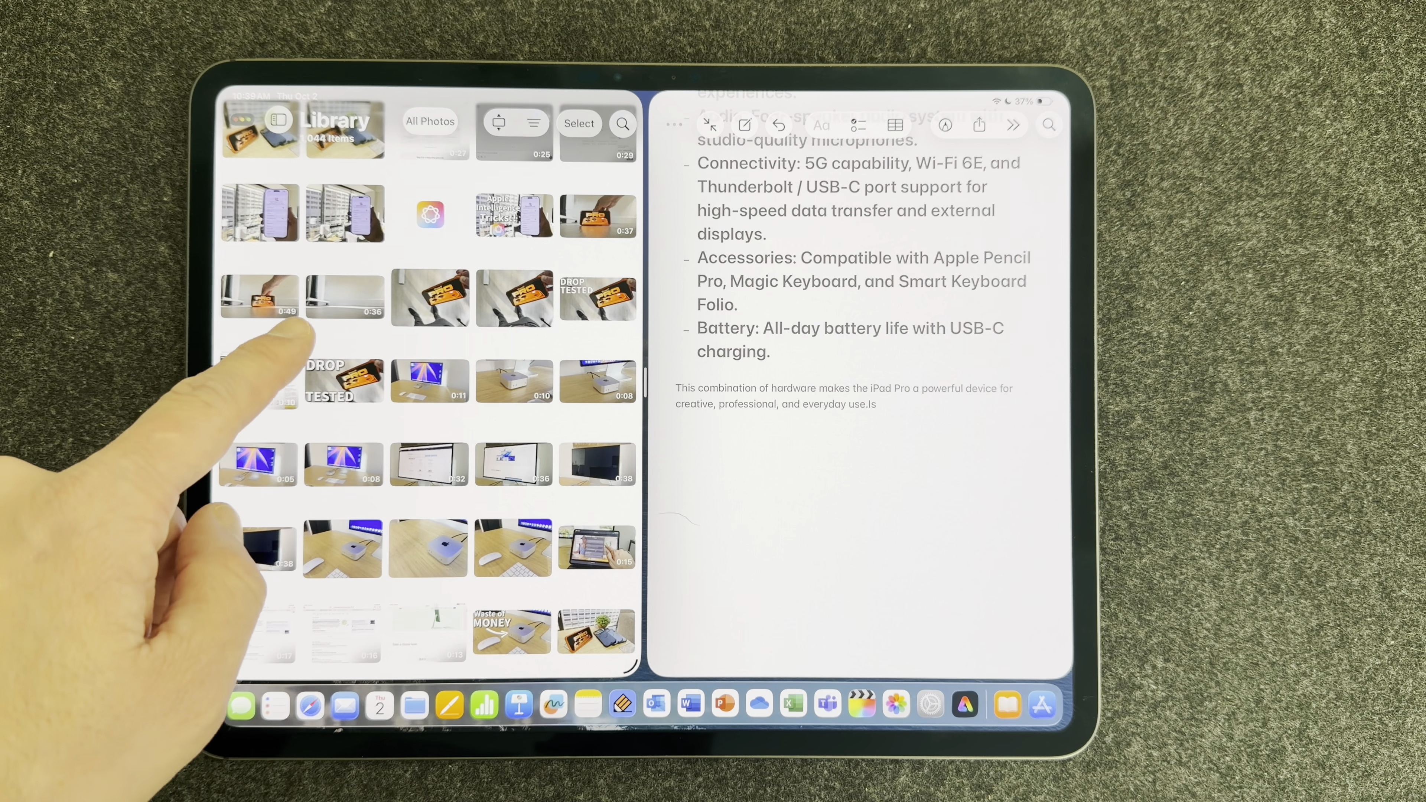
- Scroll through the Photos library tiled beside the M4 iPad Pro note
{"action": "scroll", "scroll_direction": "down", "scroll_amount": 3}
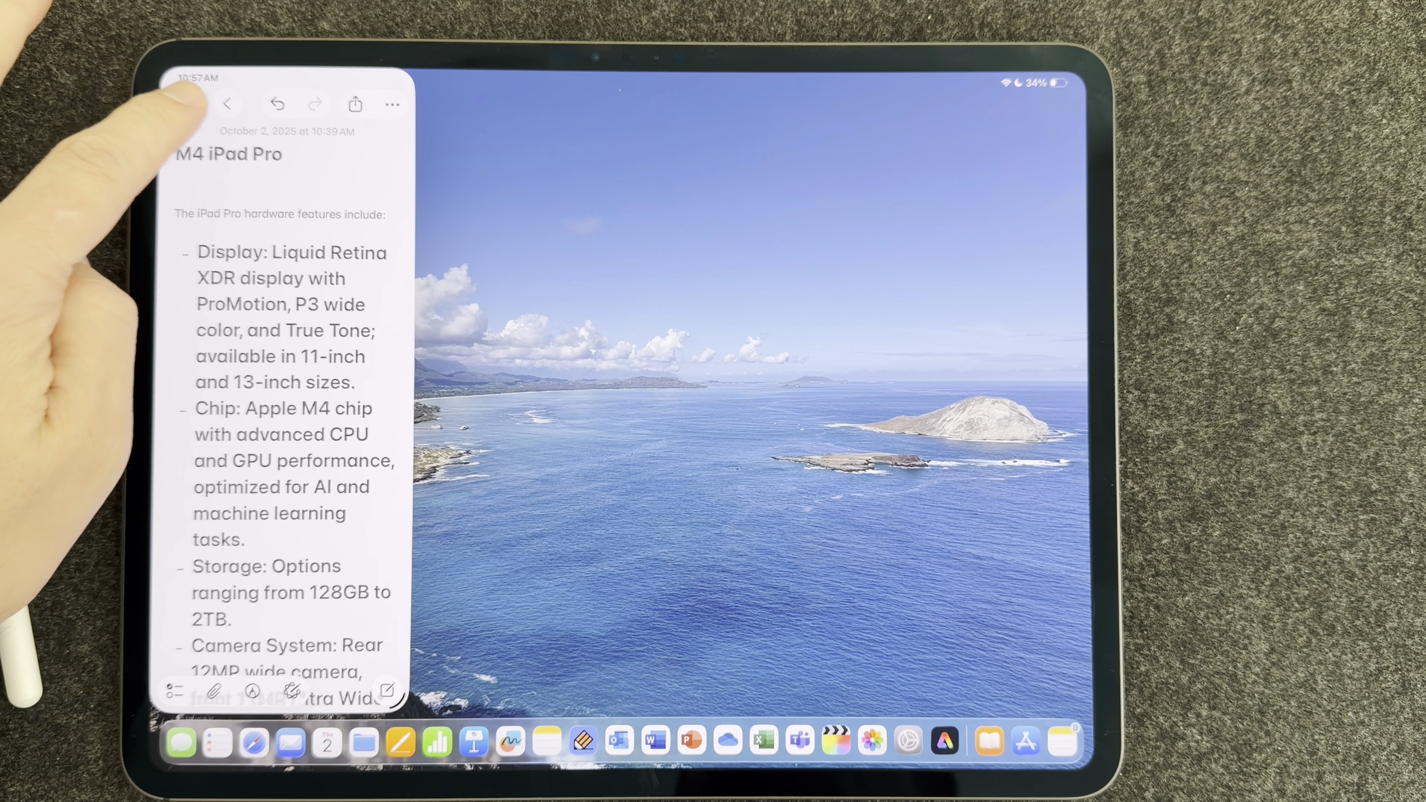
- Enlarge the M4 iPad Pro note into a floating window over the other notes via window controls
{"action": "left_click", "coordinate": [225, 104]}
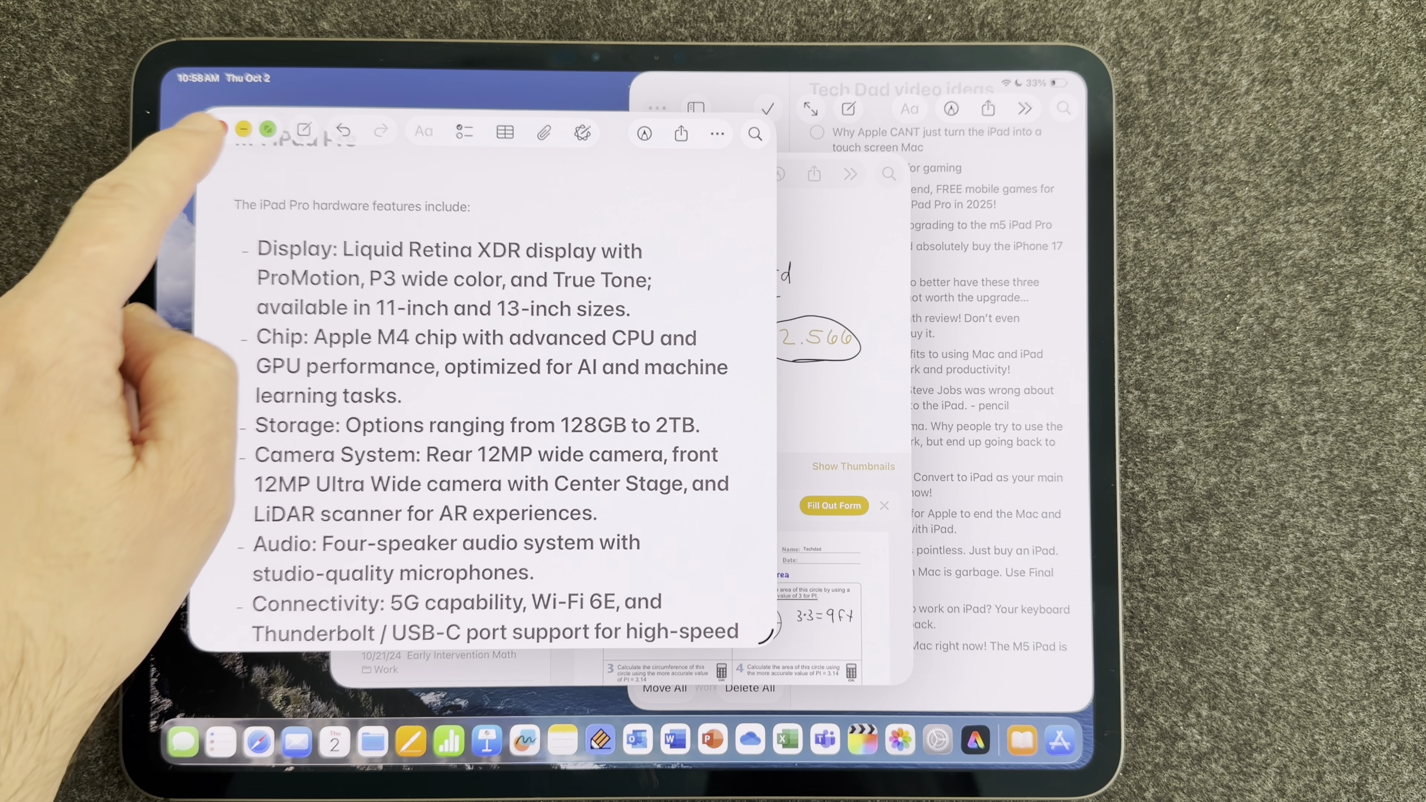
{"action": "left_click", "coordinate": [267, 127]}
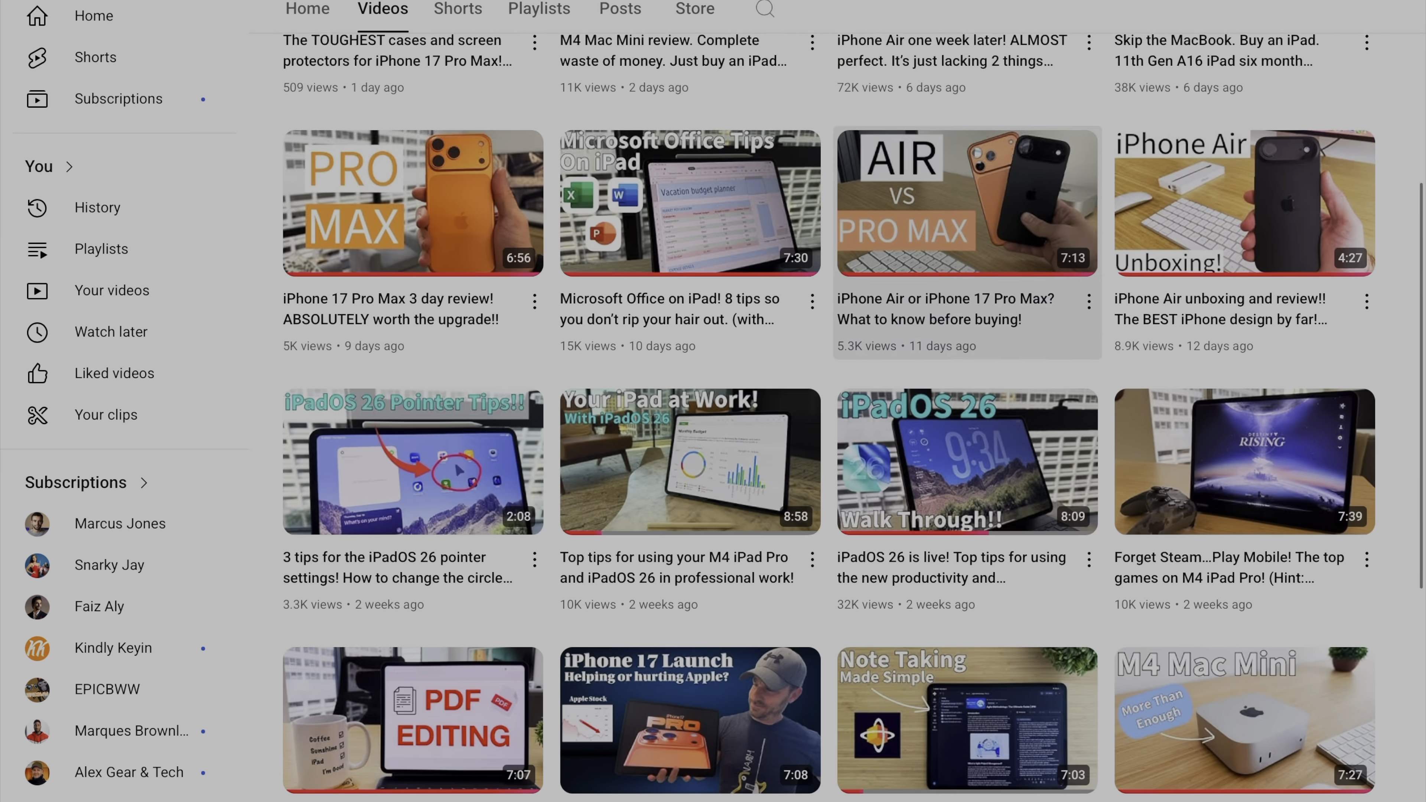
{"action": "scroll", "scroll_direction": "down", "scroll_amount": 3}
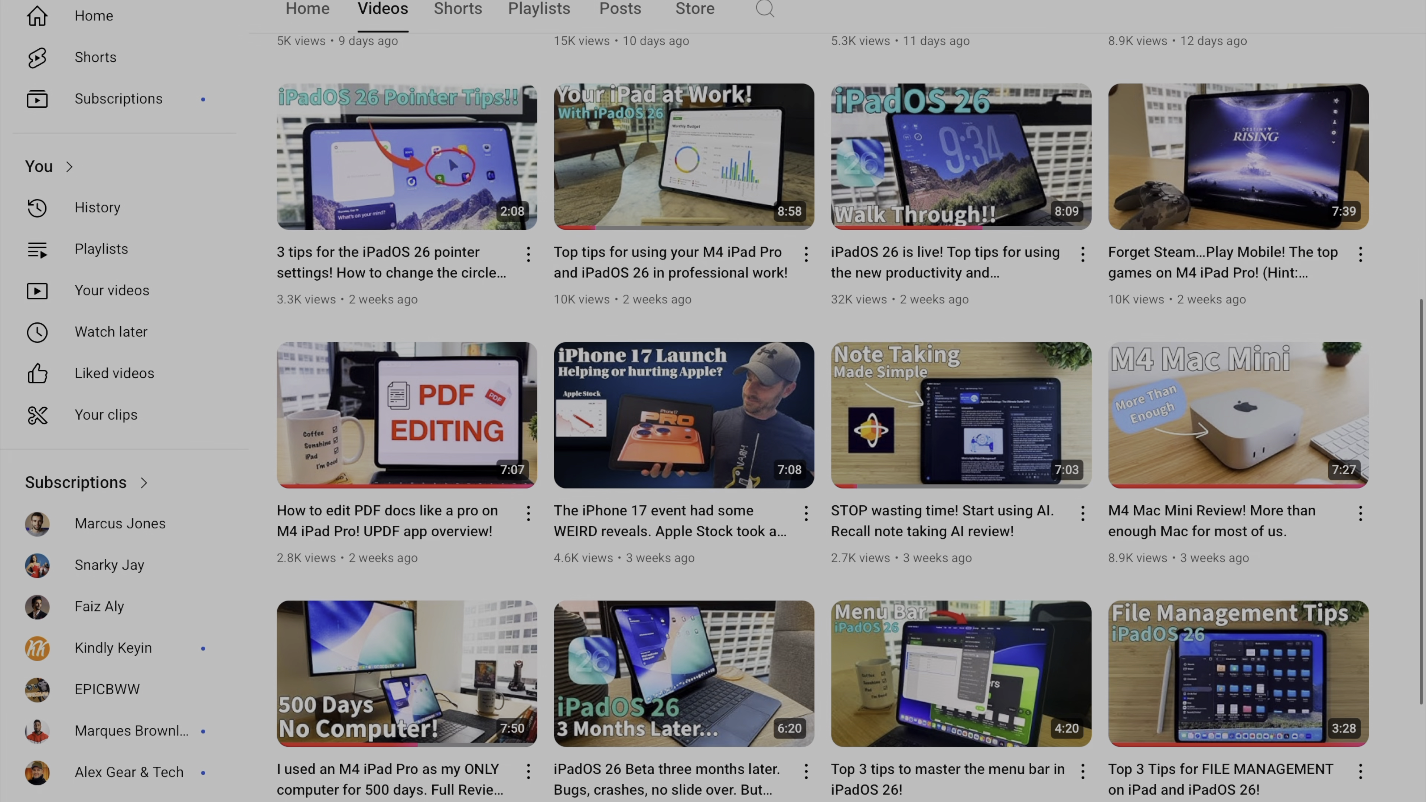
{"action": "mouse_move", "coordinate": [406, 156]}
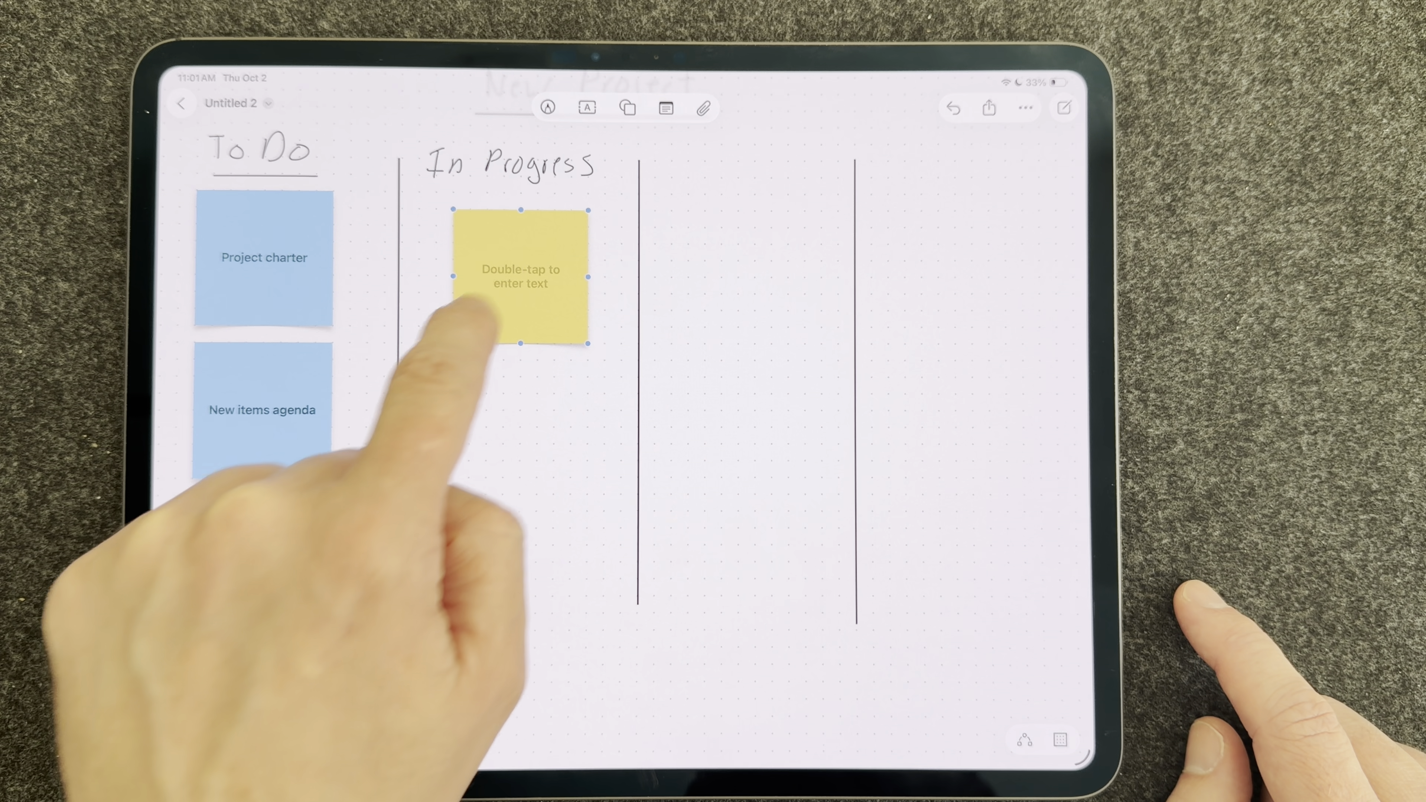
- Label a sticky note 'Risk log' in the In Progress column
{"action": "type", "text": "Risk log"}
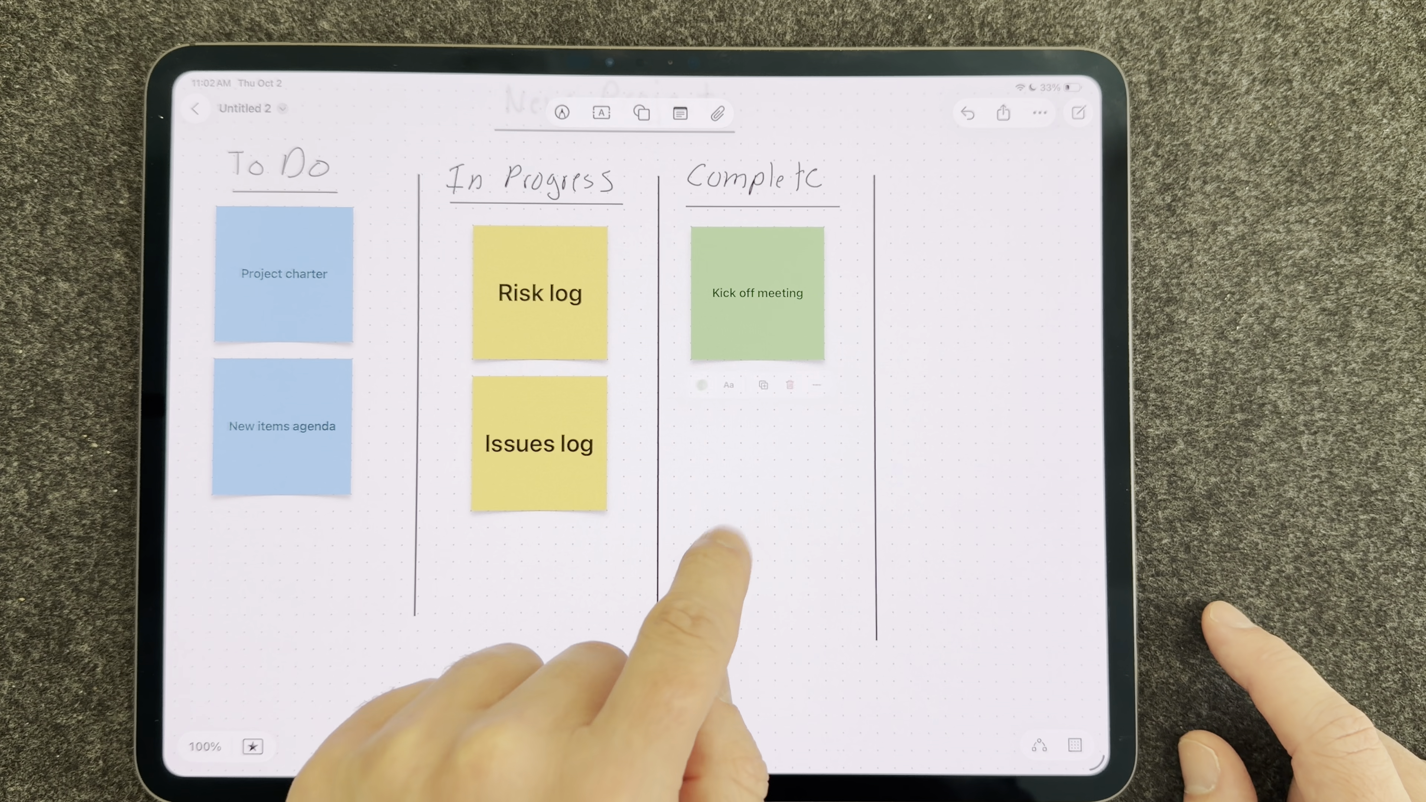
{"action": "left_click", "coordinate": [756, 292]}
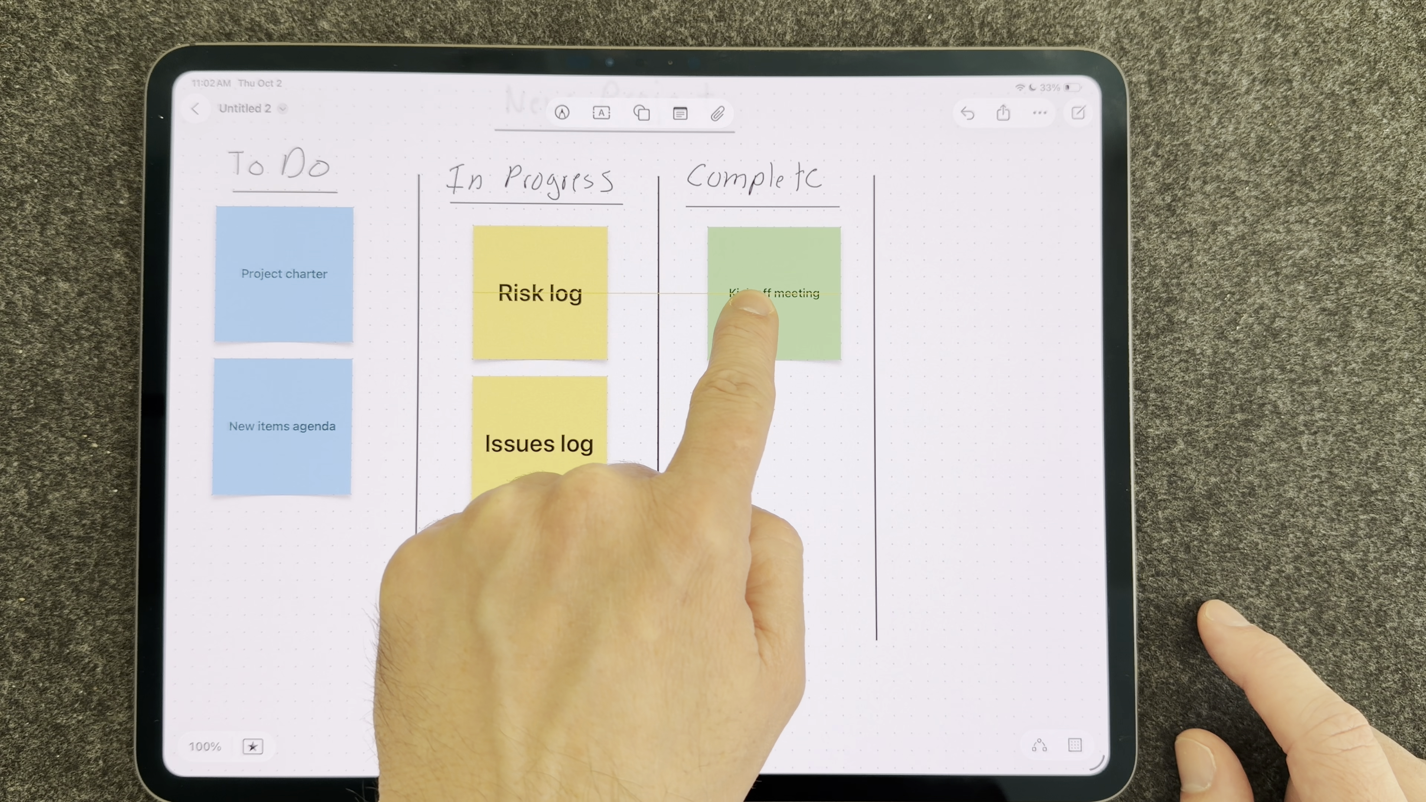
{"action": "left_click", "coordinate": [757, 293]}
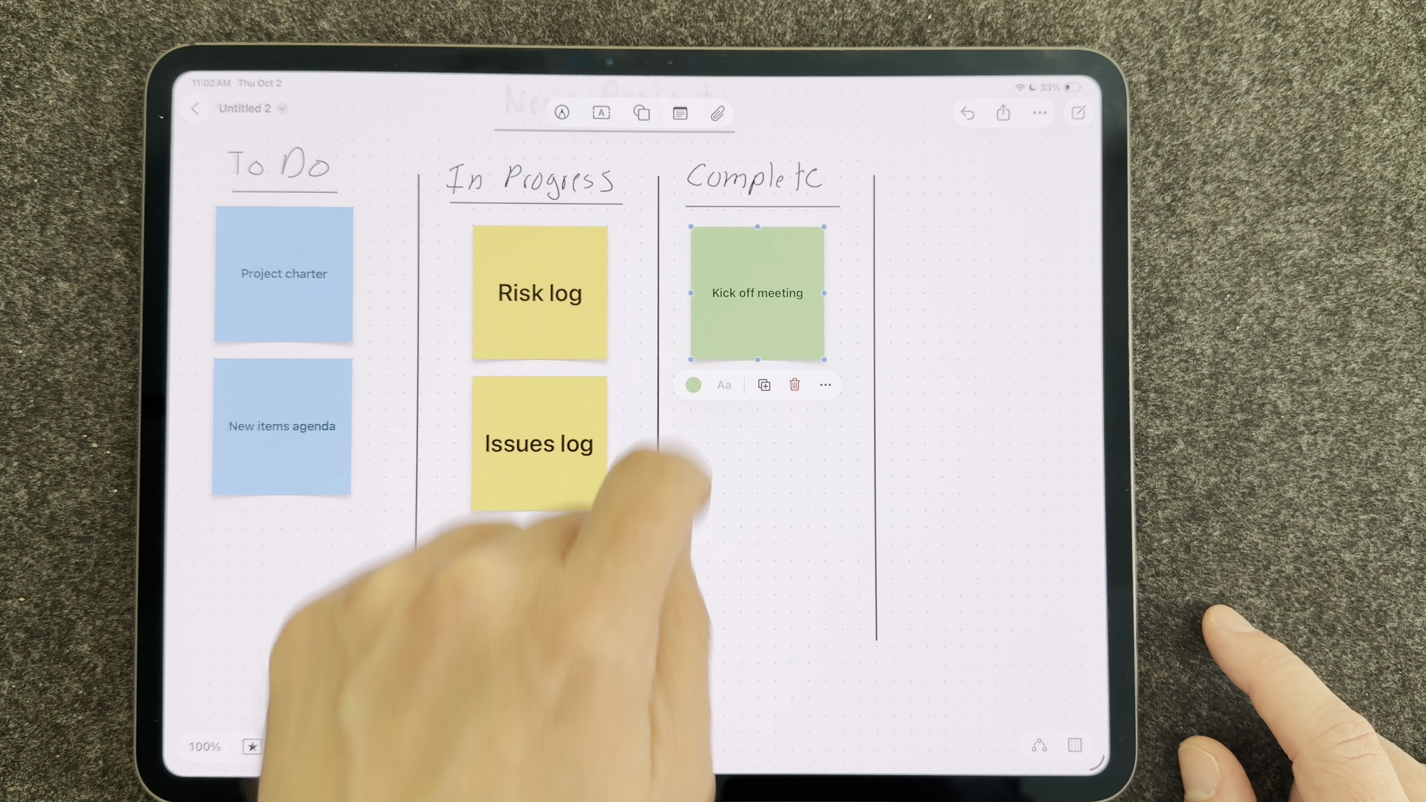
{"action": "left_click", "coordinate": [724, 384]}
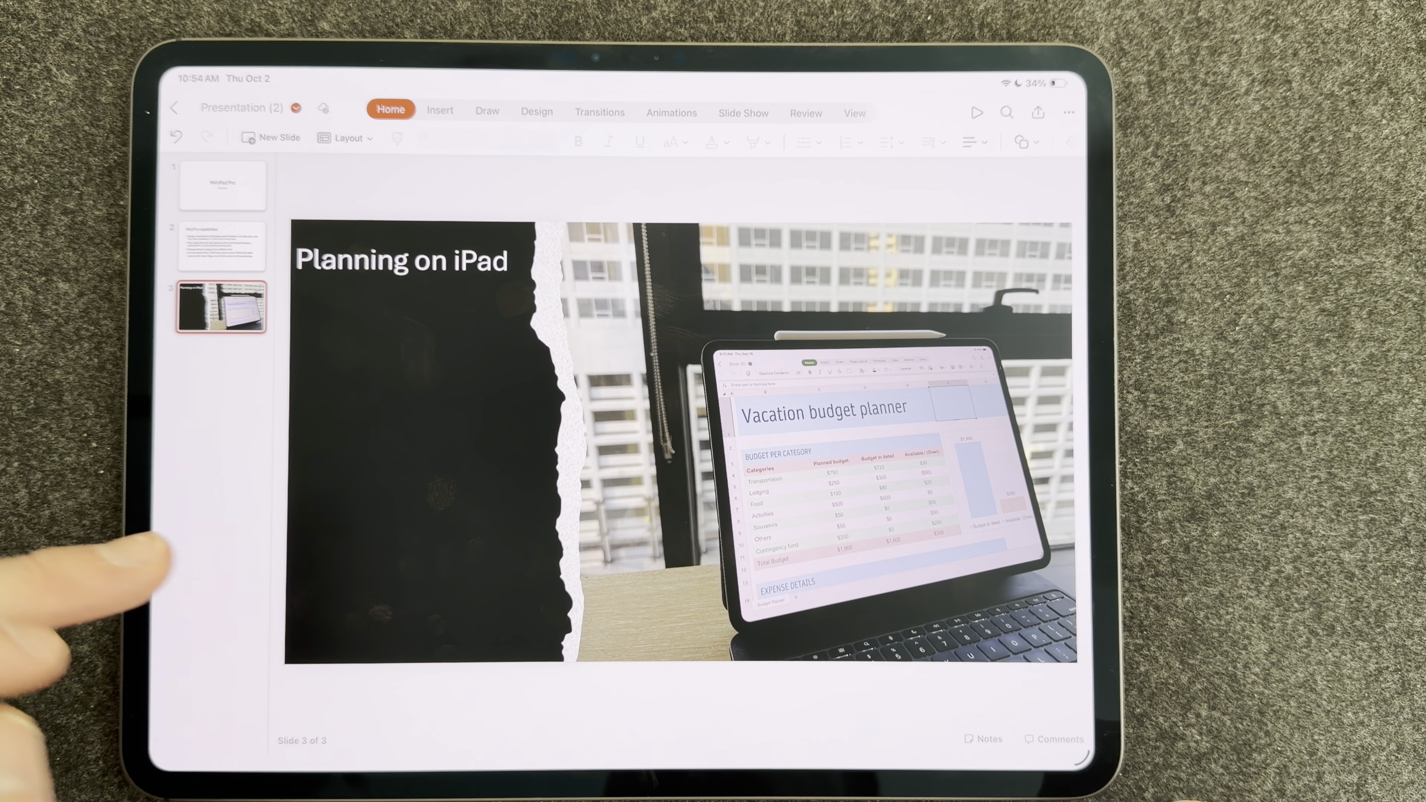
- Add the bullet 'Using excel is easy' under the Planning on iPad heading on slide 3
{"action": "left_click", "coordinate": [401, 260]}
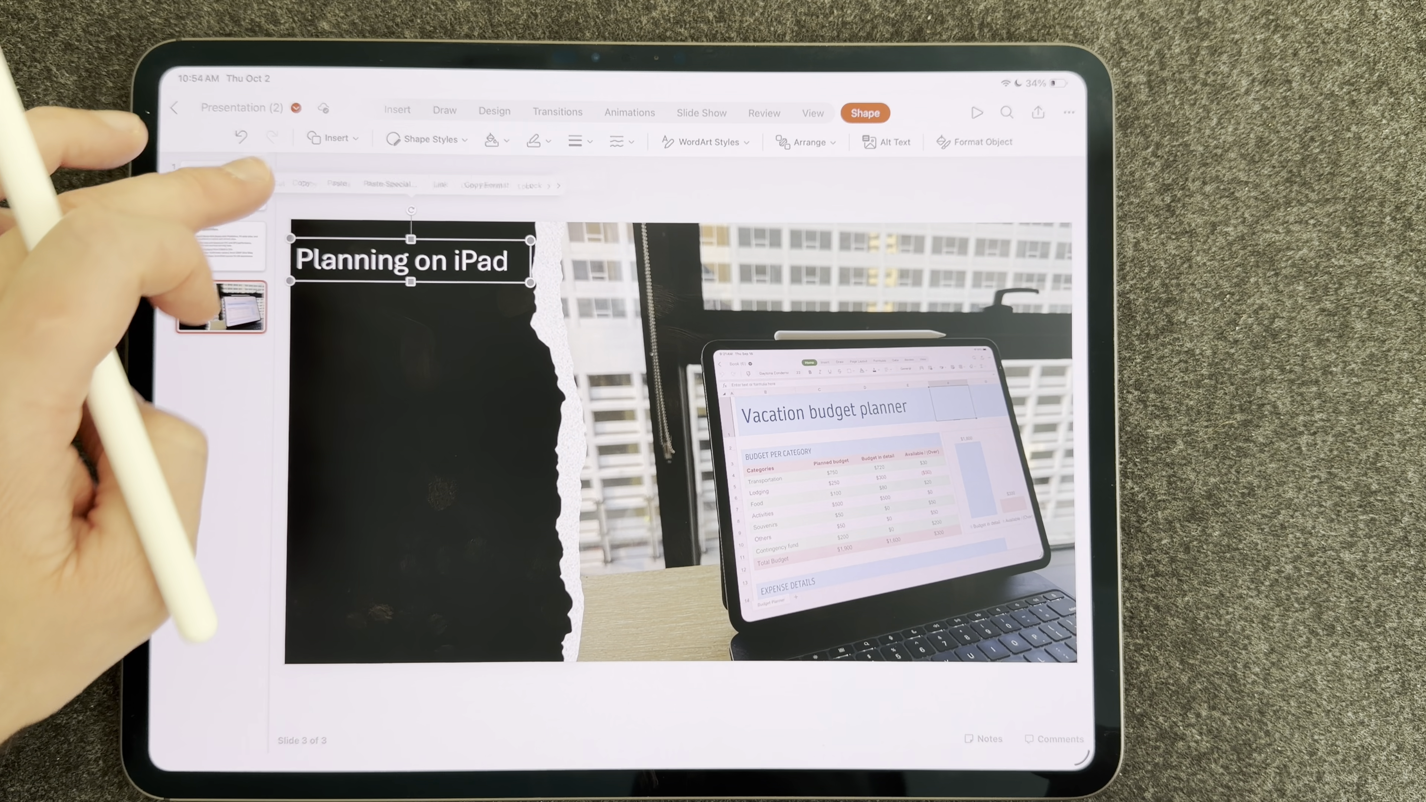
{"action": "type", "text": "Using ex"}
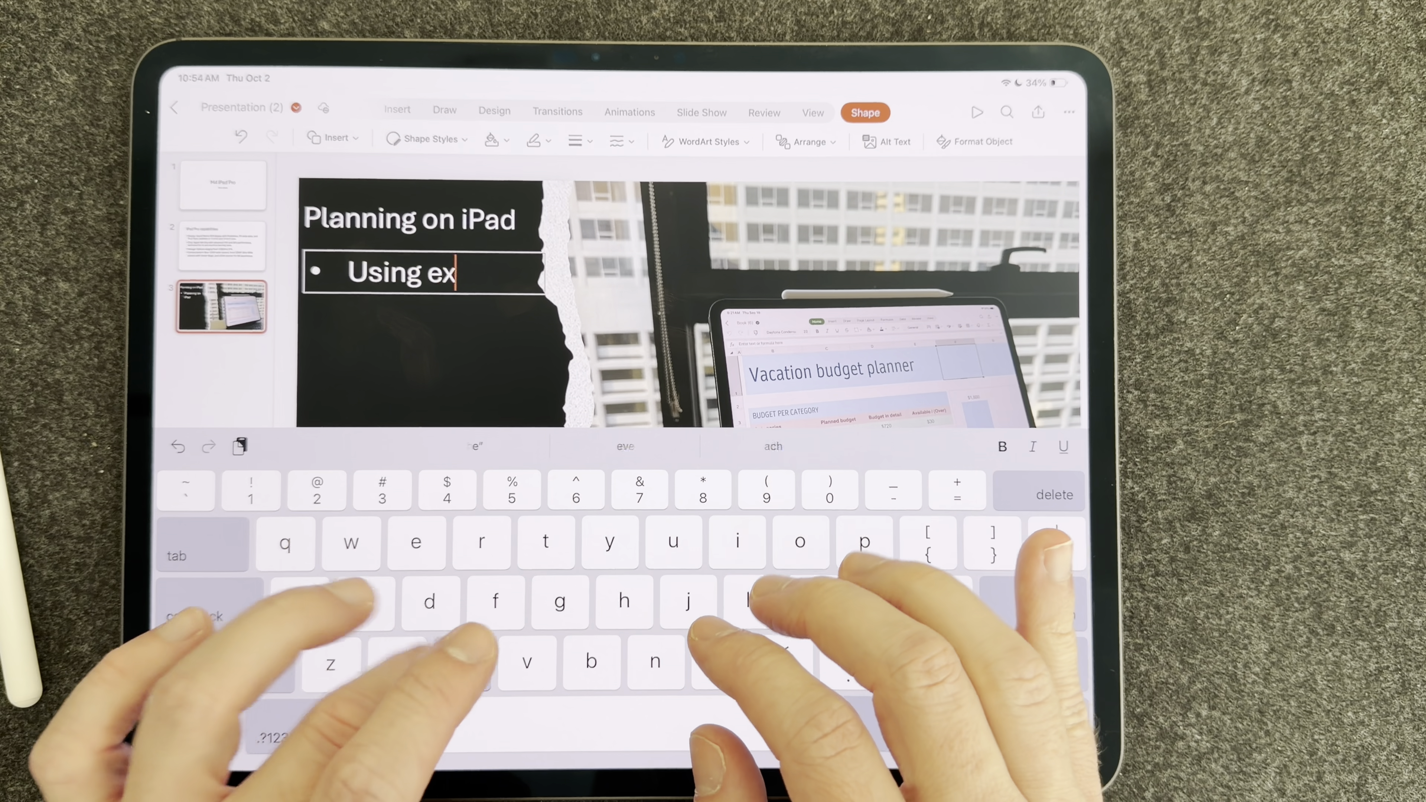
{"action": "type", "text": "cel is easy"}
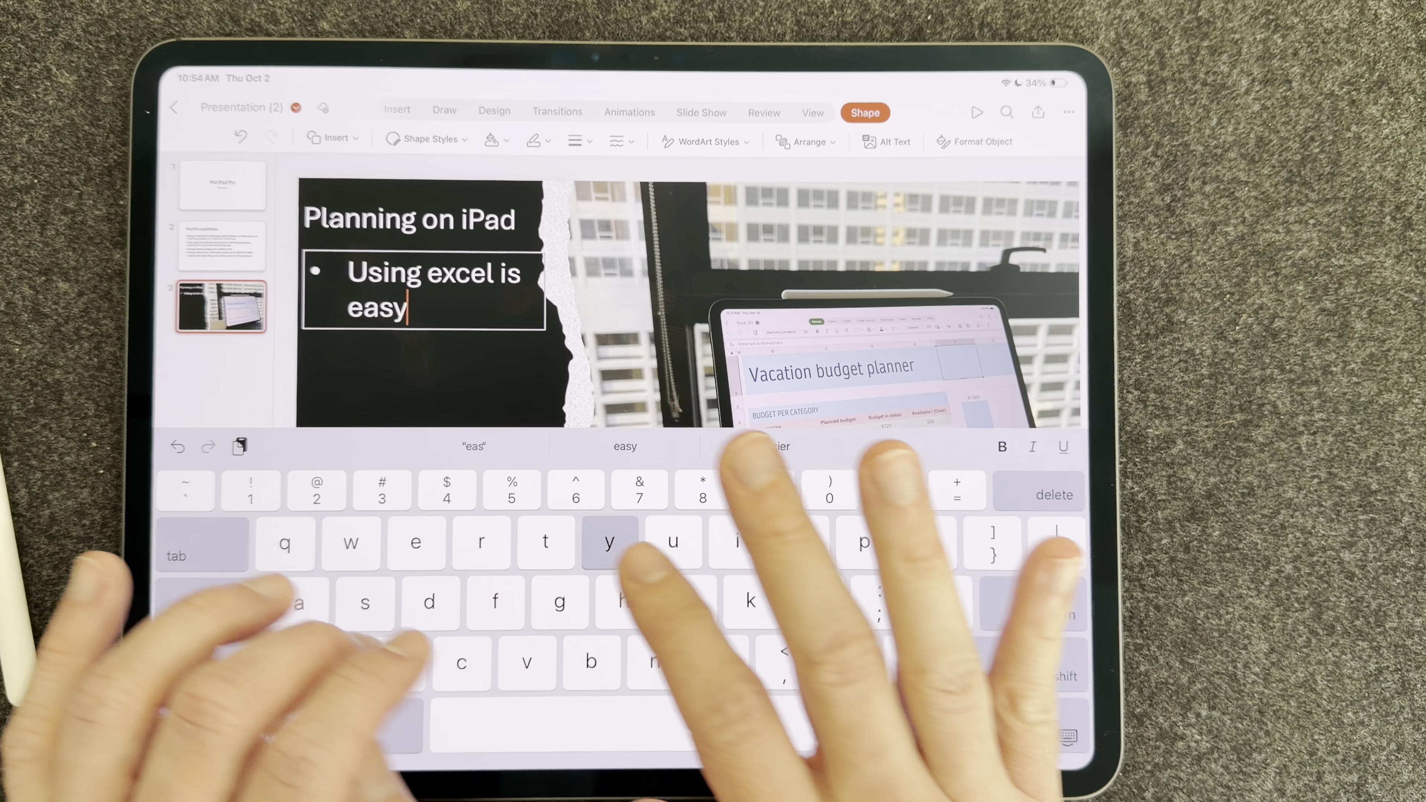